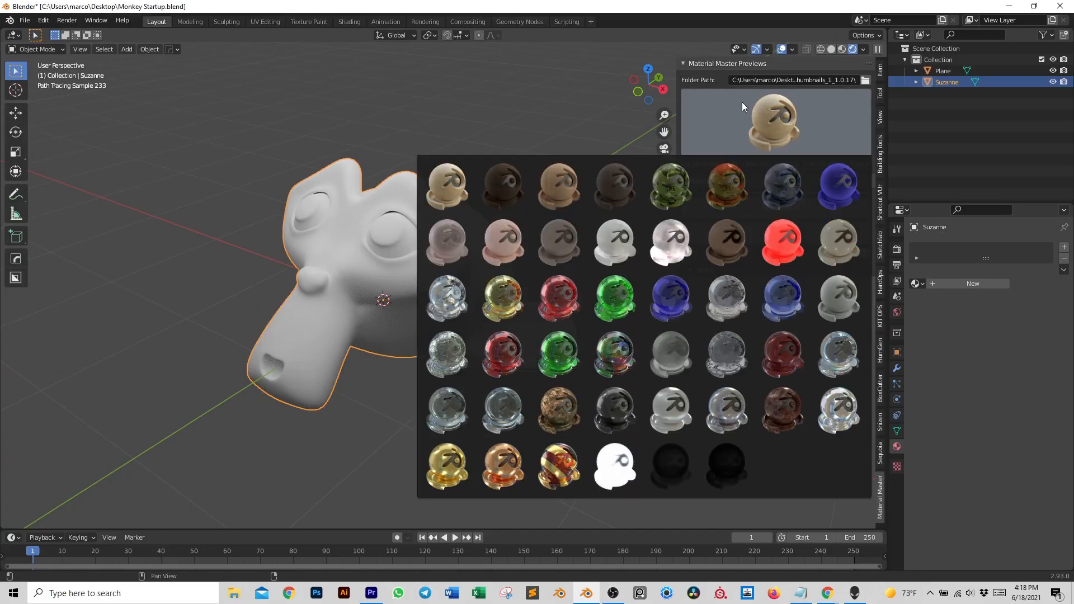
# - Apply the red Dielectric_15 Plastic preset from the Material Master previews to Suzanne
pyautogui.click(782, 241)
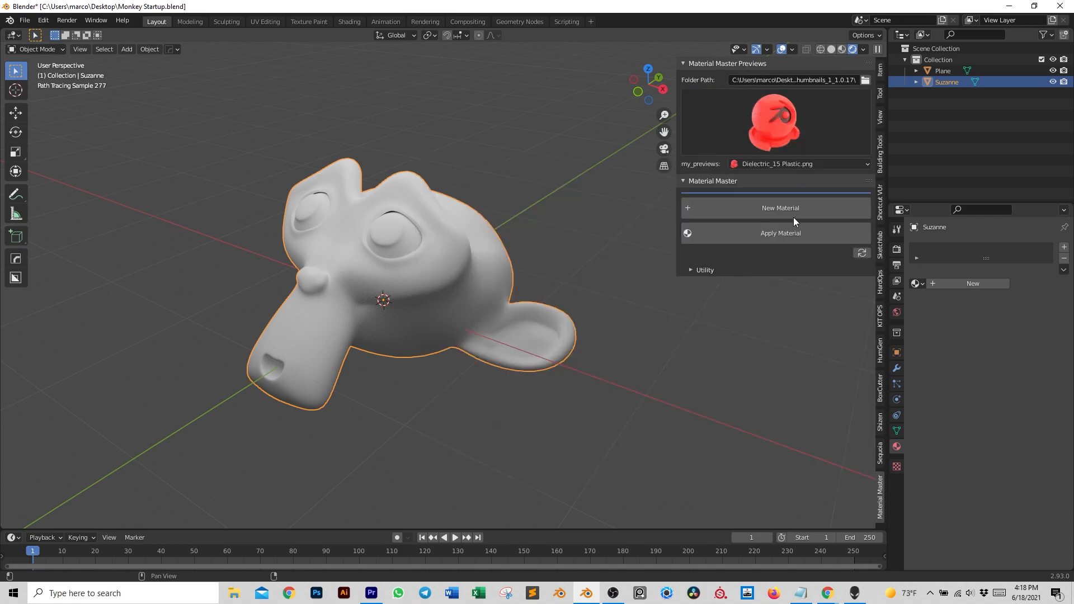
pyautogui.click(779, 233)
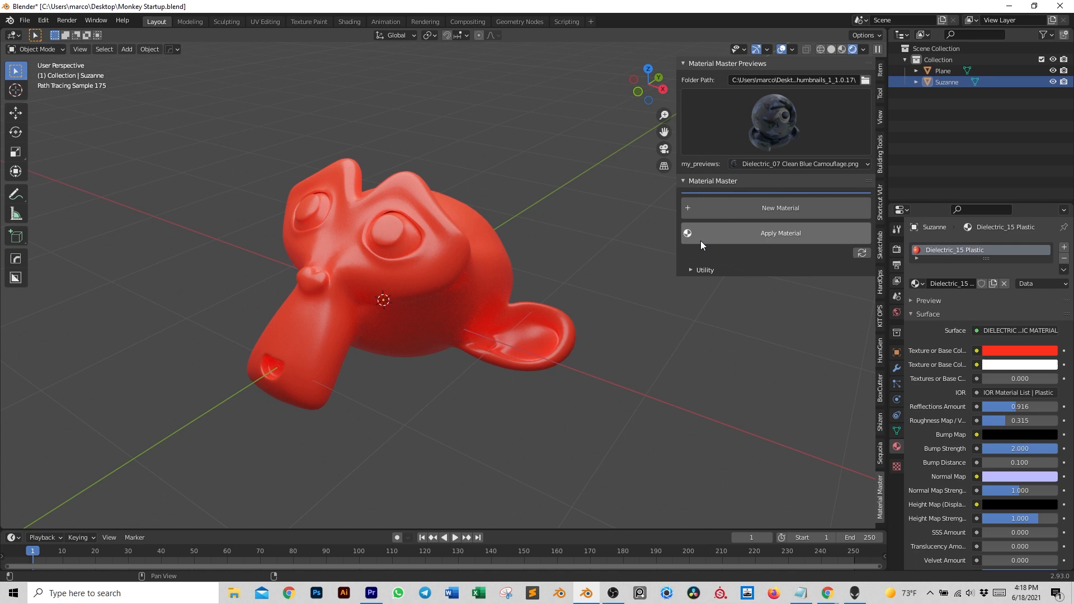
pyautogui.click(779, 233)
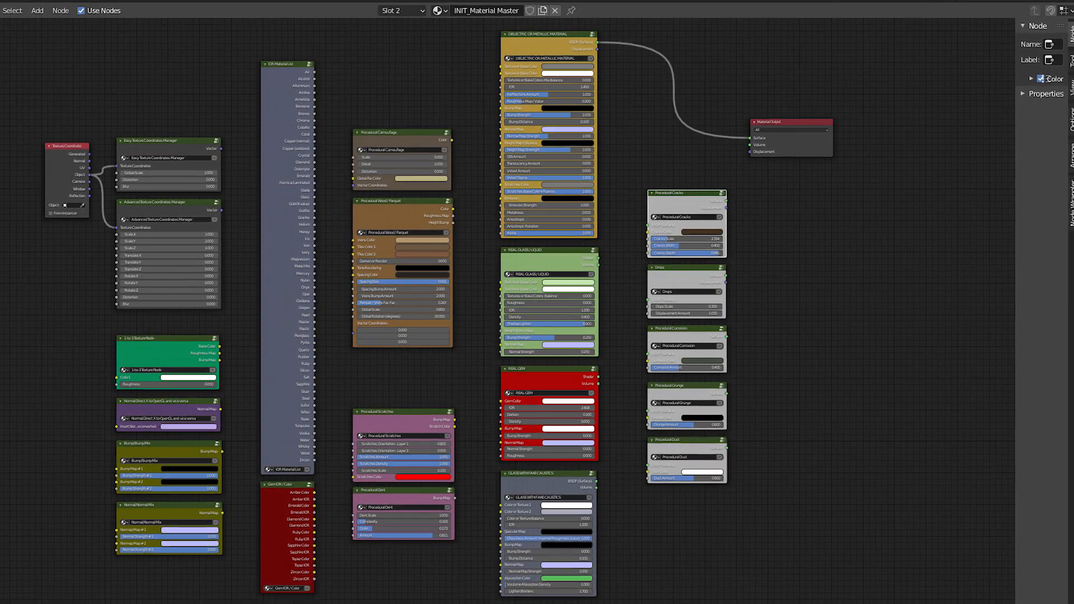
# - Scroll through the INIT_Material Master node tree to inspect its group nodes
pyautogui.scroll(3)
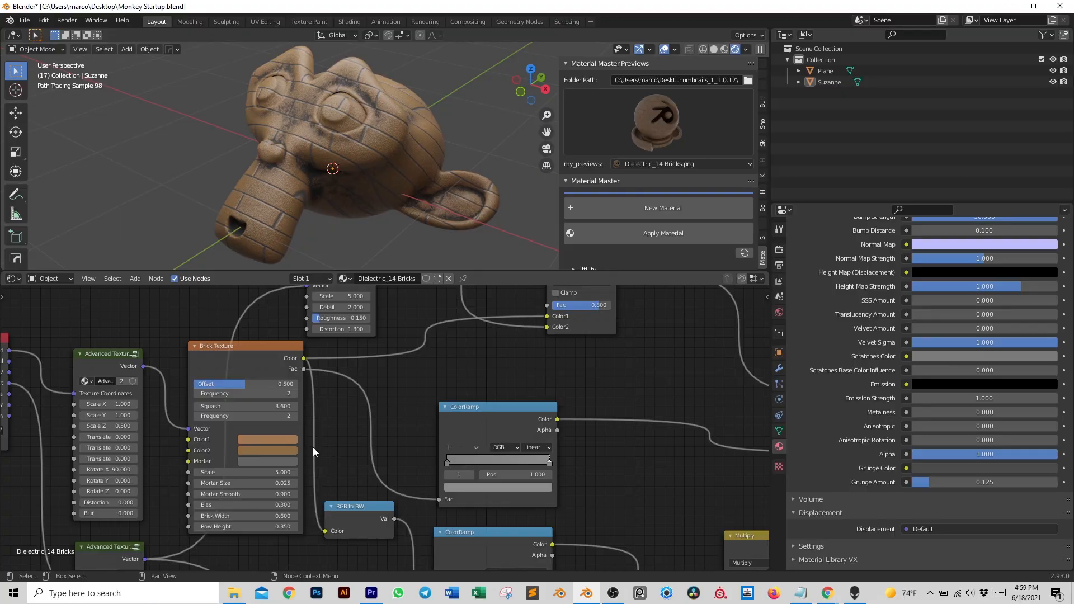
# - Give Suzanne the Dielectric_14 Bricks material and show its Brick Texture nodes below the viewport
pyautogui.click(267, 439)
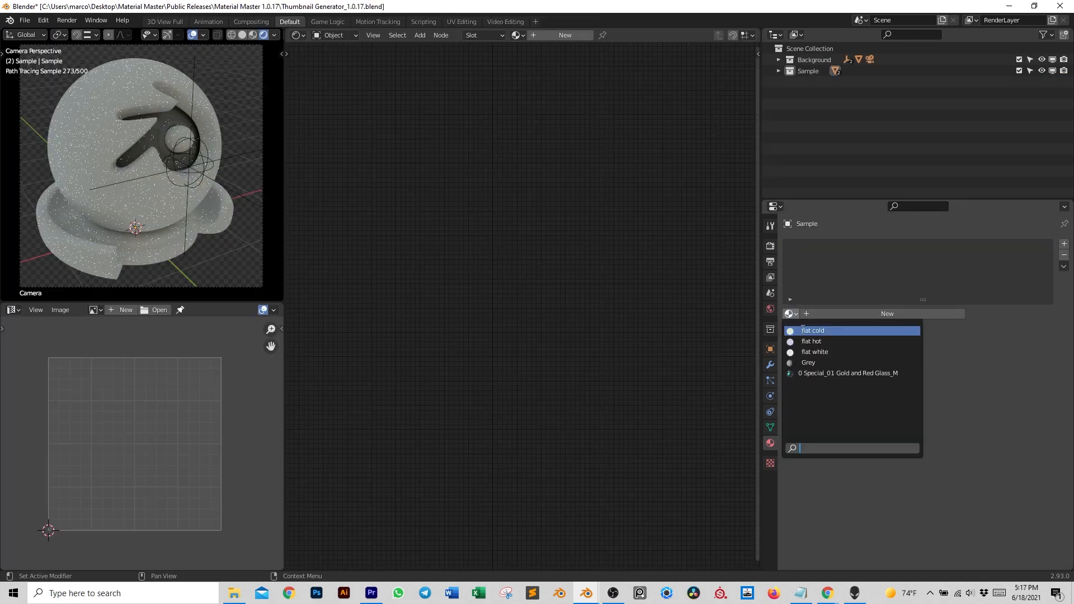
# - Open the Thumbnail Generator scene's material dropdown for the sample preview object
pyautogui.click(848, 372)
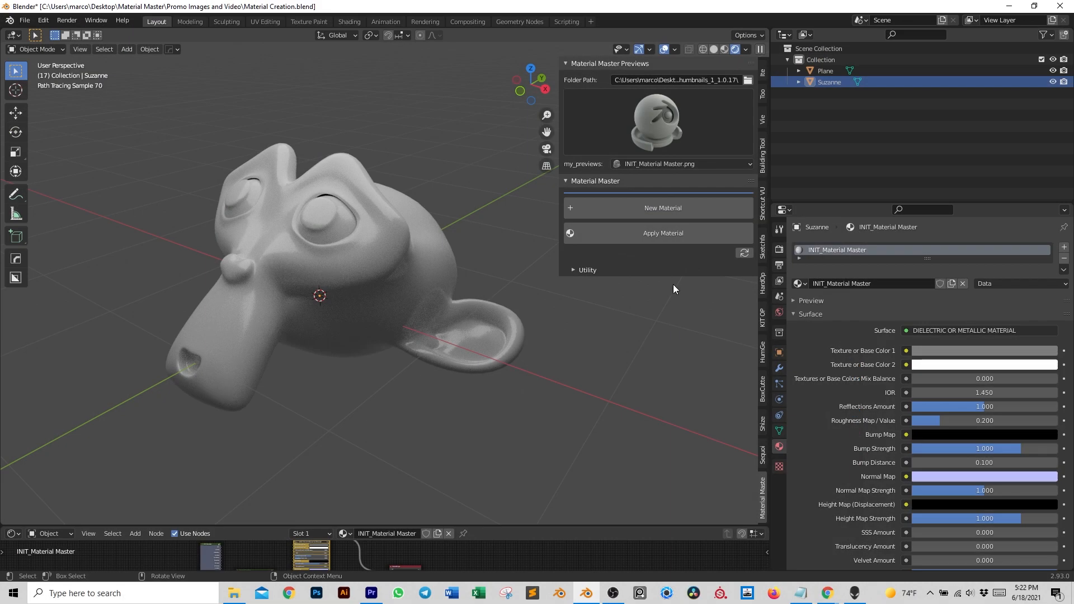
# - Apply the Special_01 Gold and Red Glass_M preset to Suzanne
pyautogui.click(662, 232)
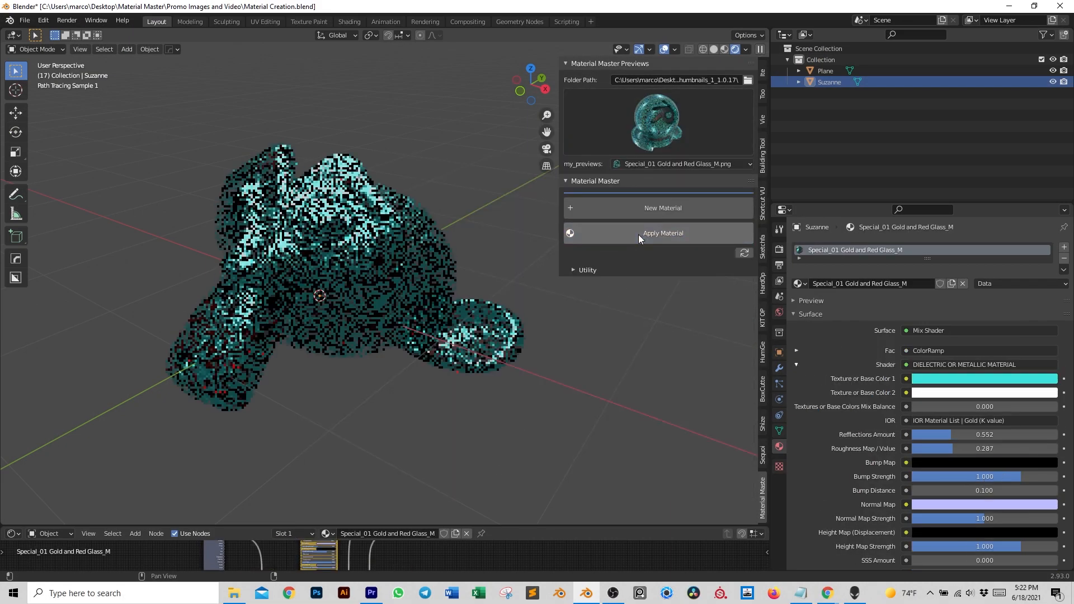